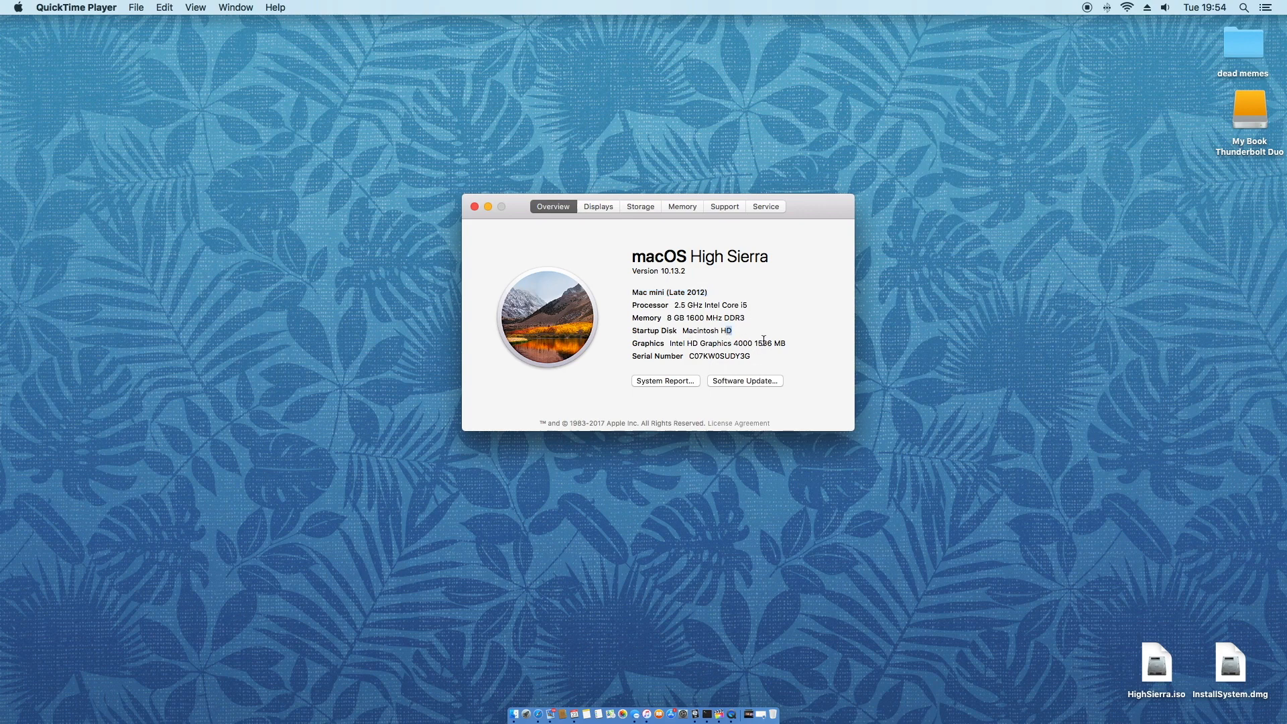
# Leave About This Mac and bring up Safari with the kaufmann.no High Sierra ISO article
pyautogui.doubleClick(704, 330)
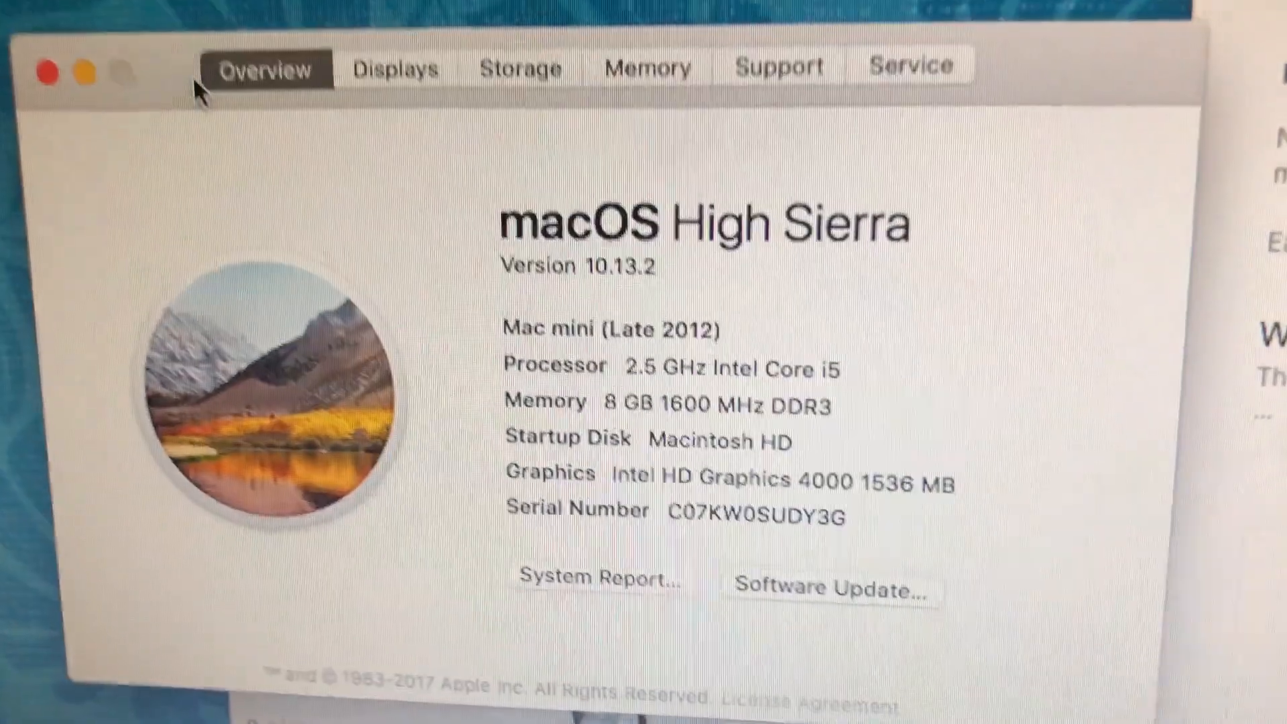
pyautogui.click(831, 589)
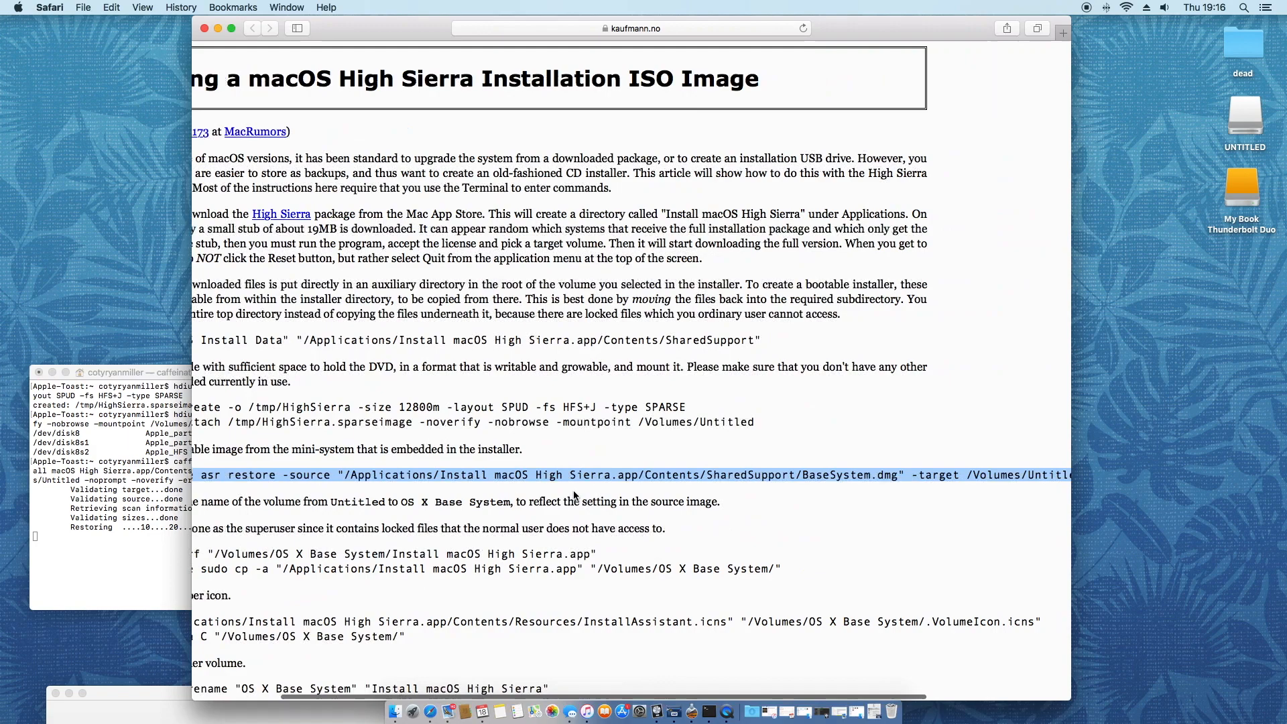
# Run the guide's asr restore, cp, diskutil rename and hdiutil detach commands in Terminal
pyautogui.click(107, 372)
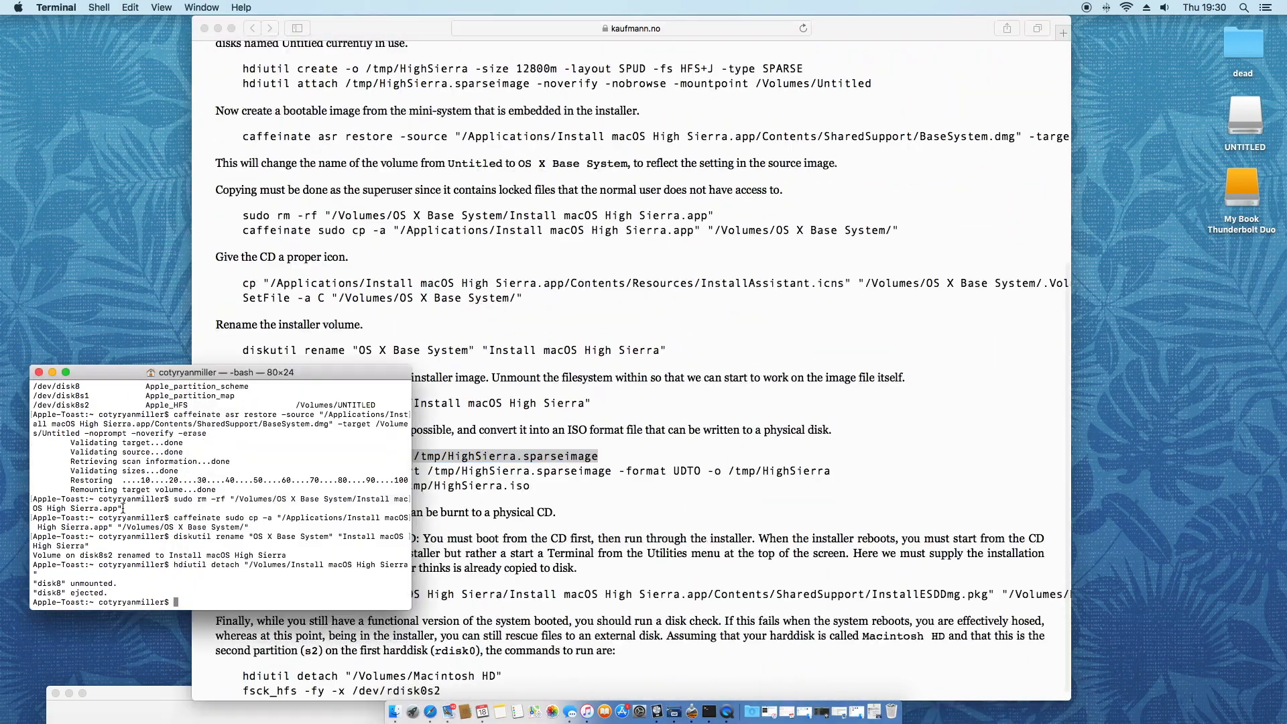
pyautogui.rightClick(1166, 665)
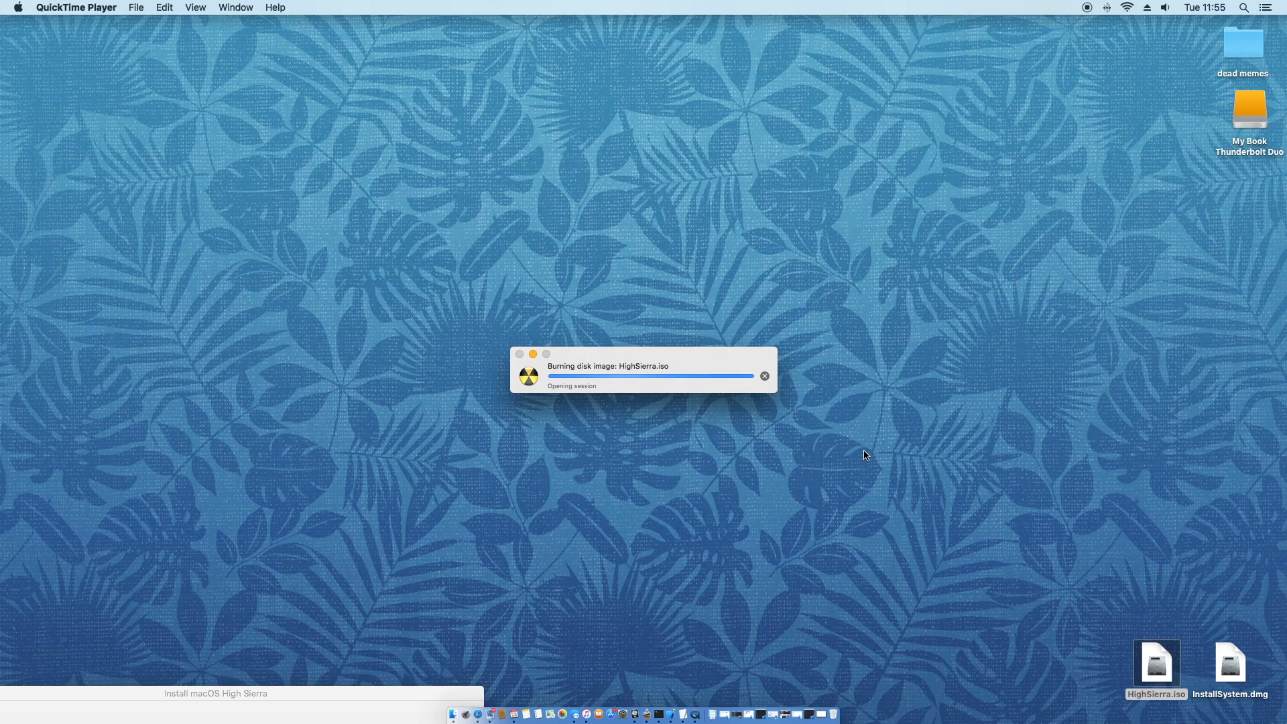
pyautogui.moveTo(1124, 29)
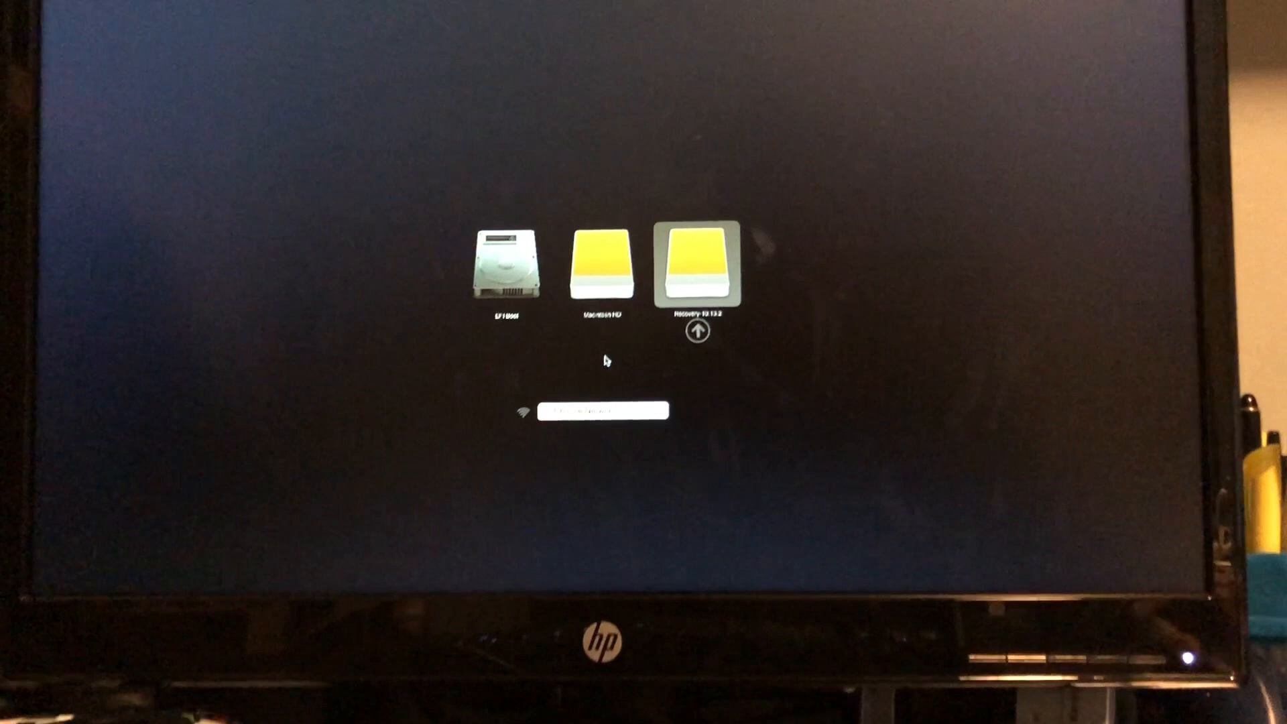
# Choose Disk Utility in the macOS Utilities window and continue into it
pyautogui.click(600, 263)
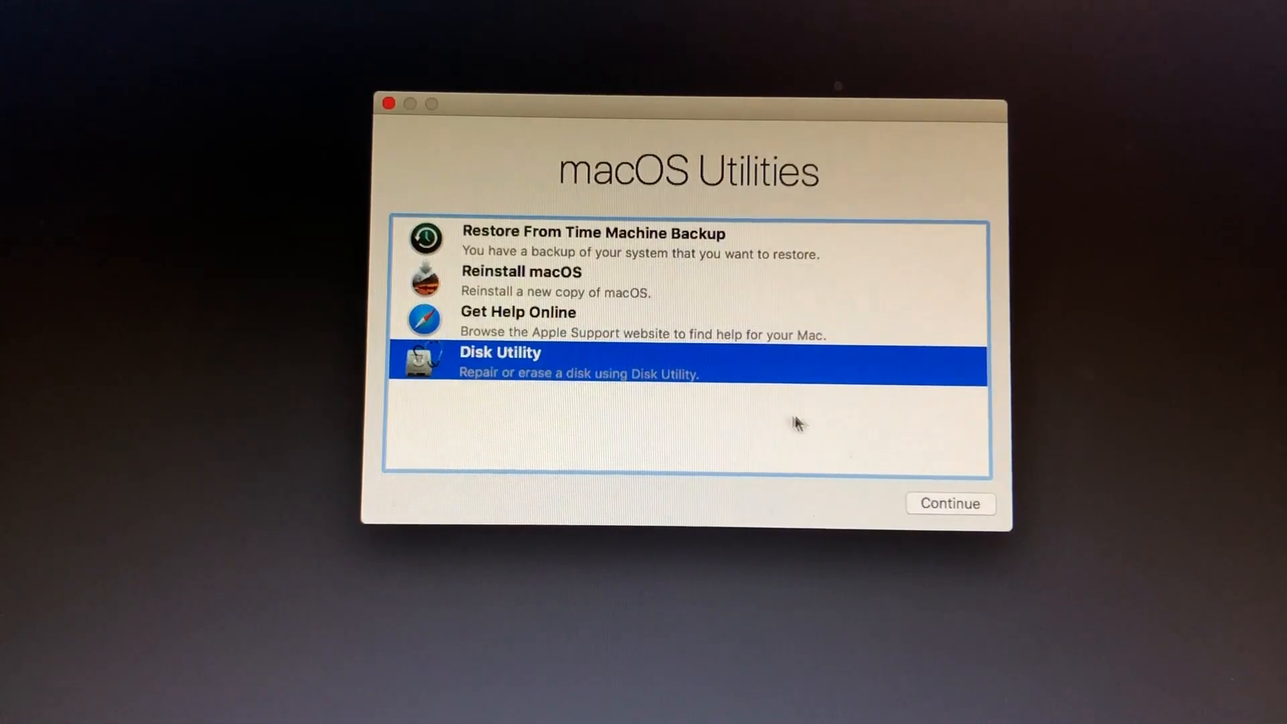
pyautogui.click(949, 503)
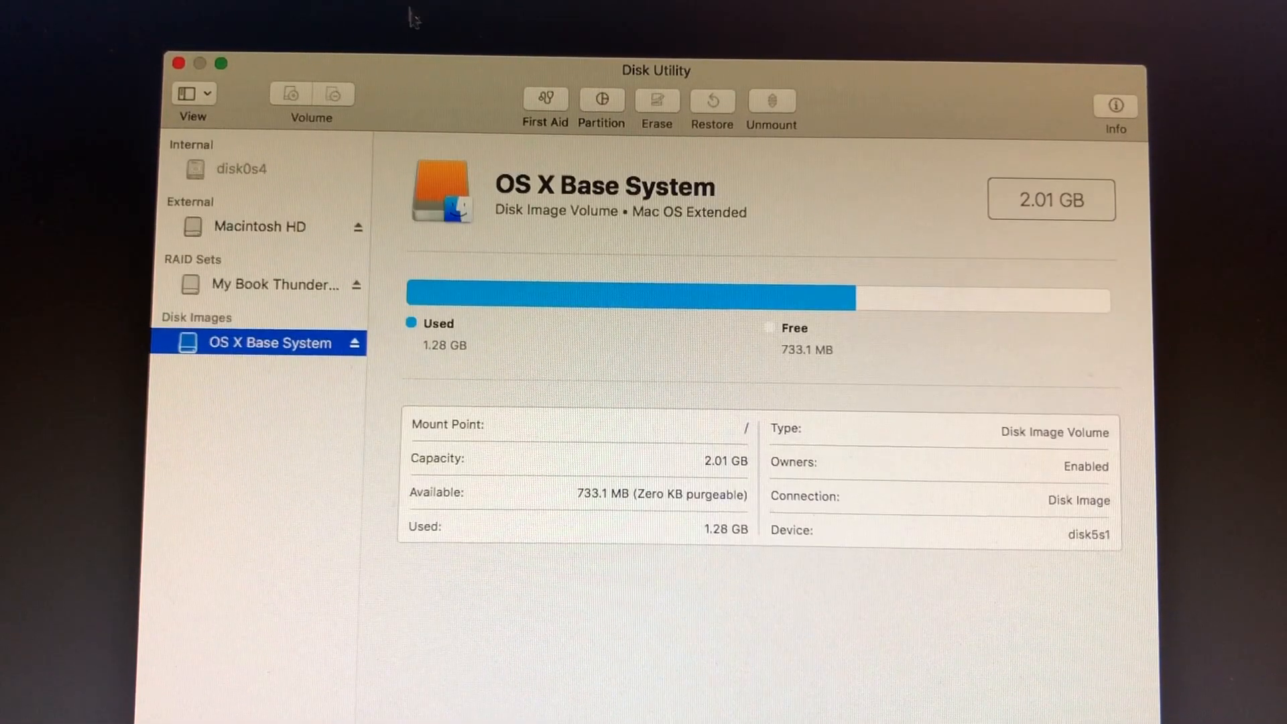
# Restore Macintosh HD onto the internal disk0s4 volume and confirm to start it
pyautogui.click(245, 169)
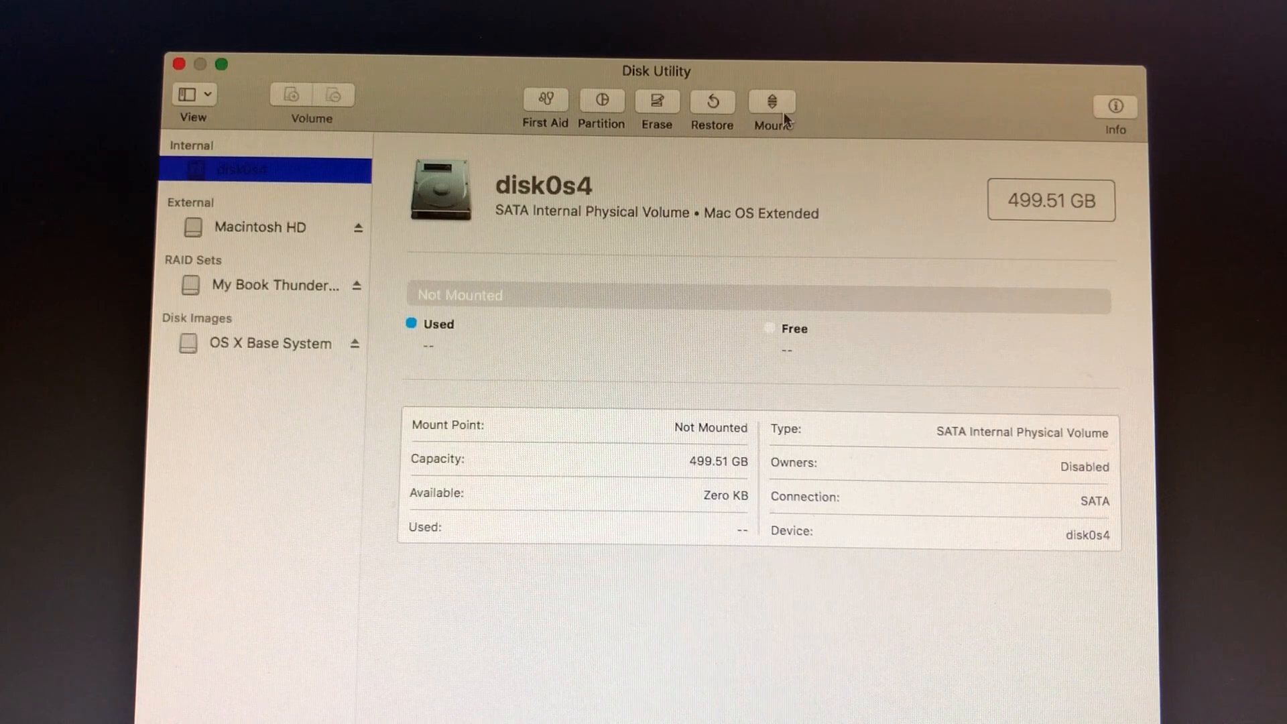
pyautogui.click(711, 100)
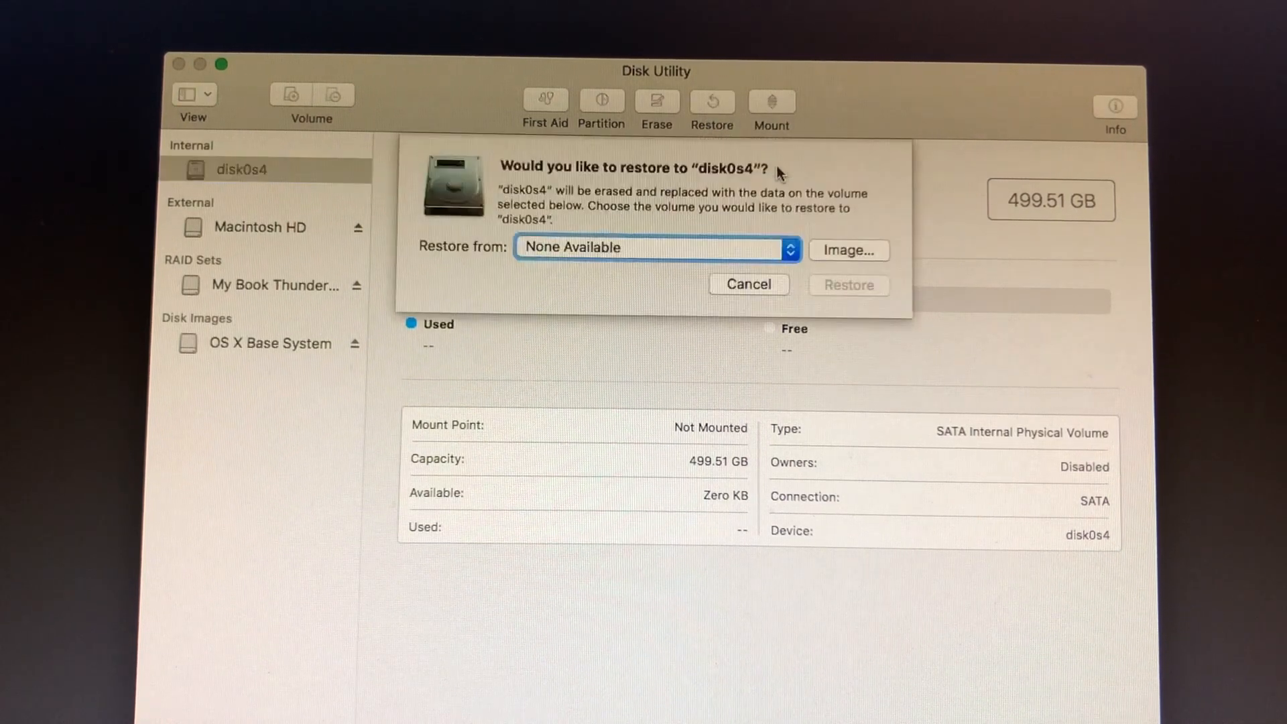
pyautogui.click(655, 247)
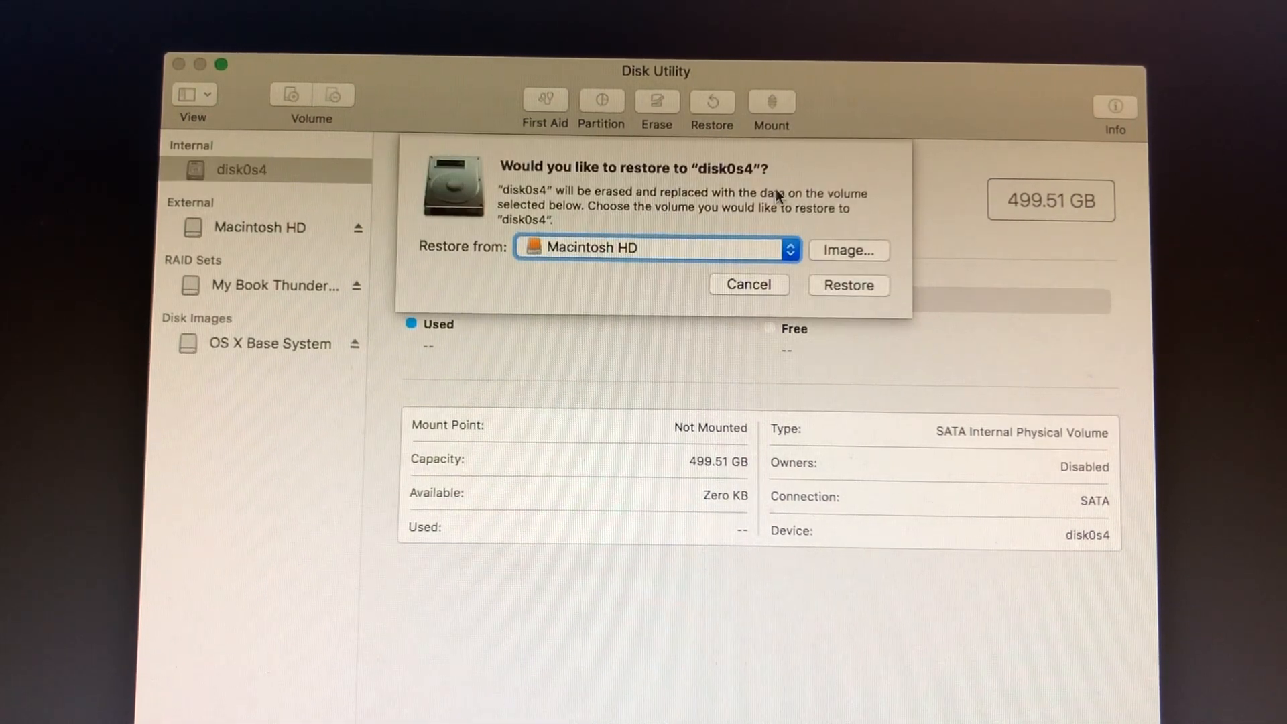
pyautogui.moveTo(800, 311)
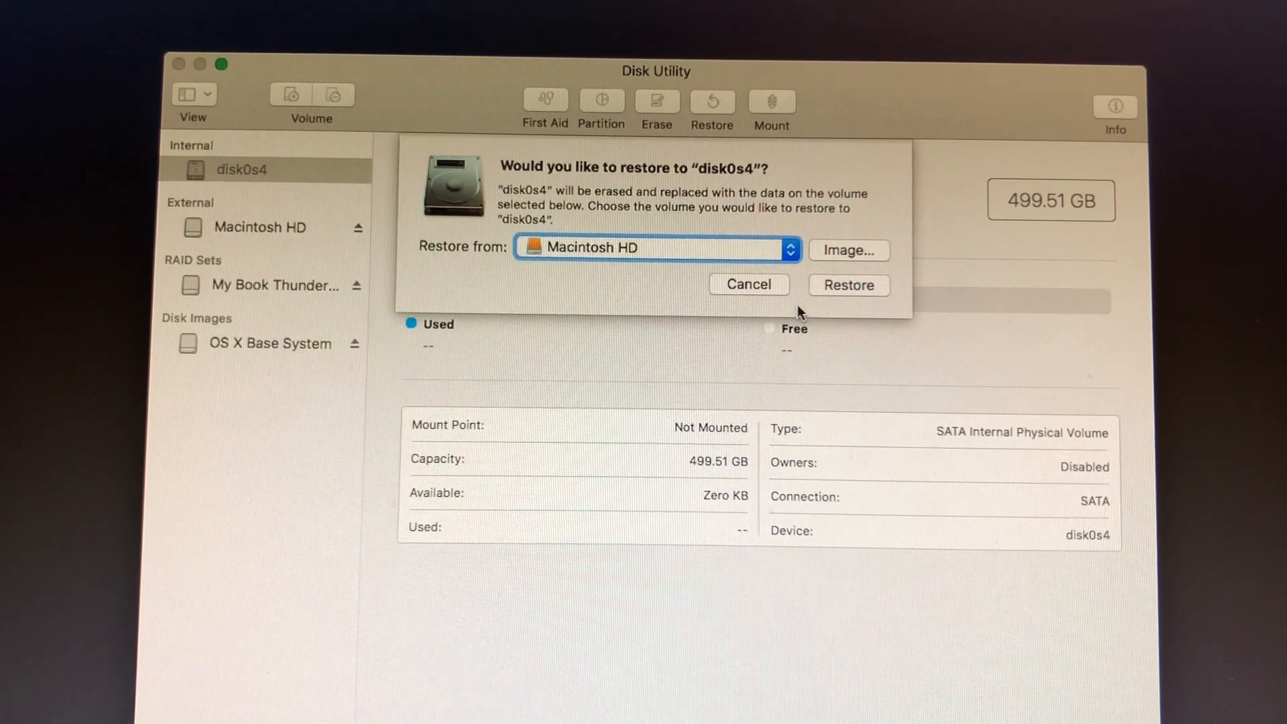
pyautogui.click(848, 285)
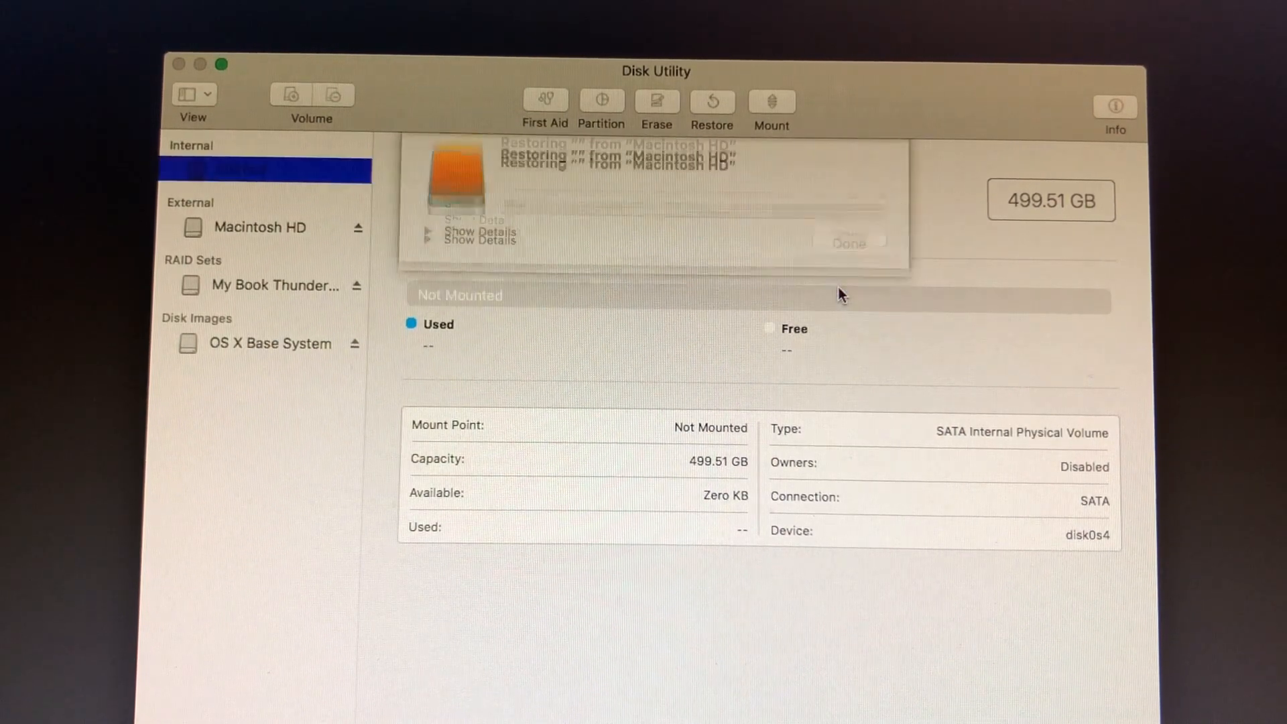